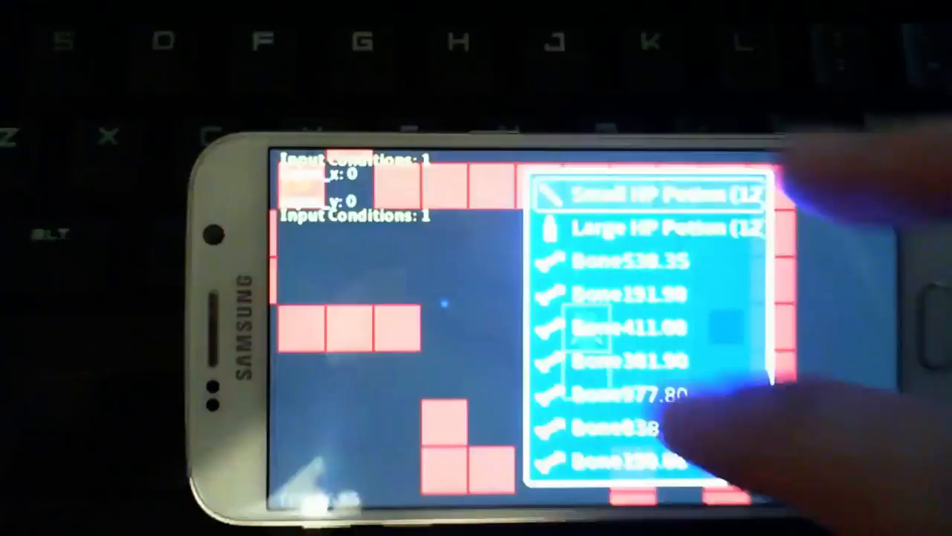
scroll(down, 3)
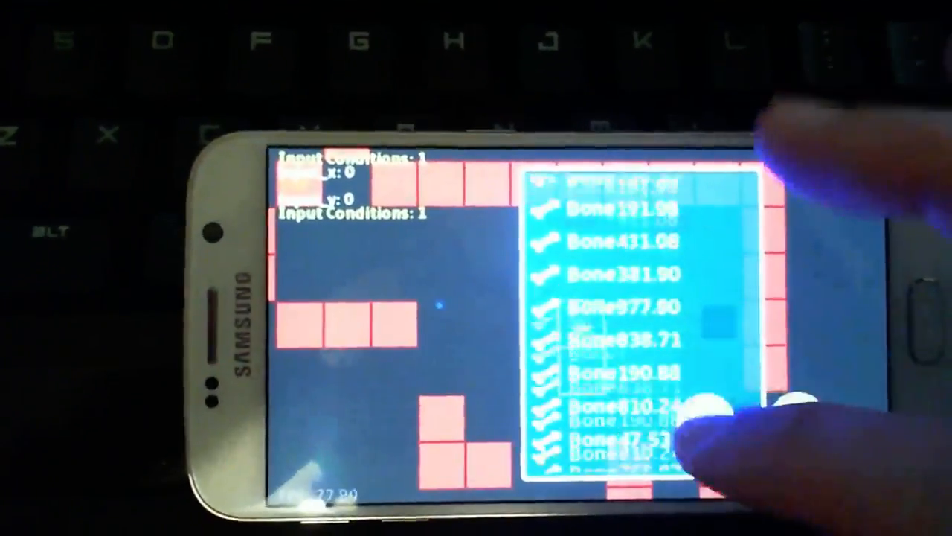